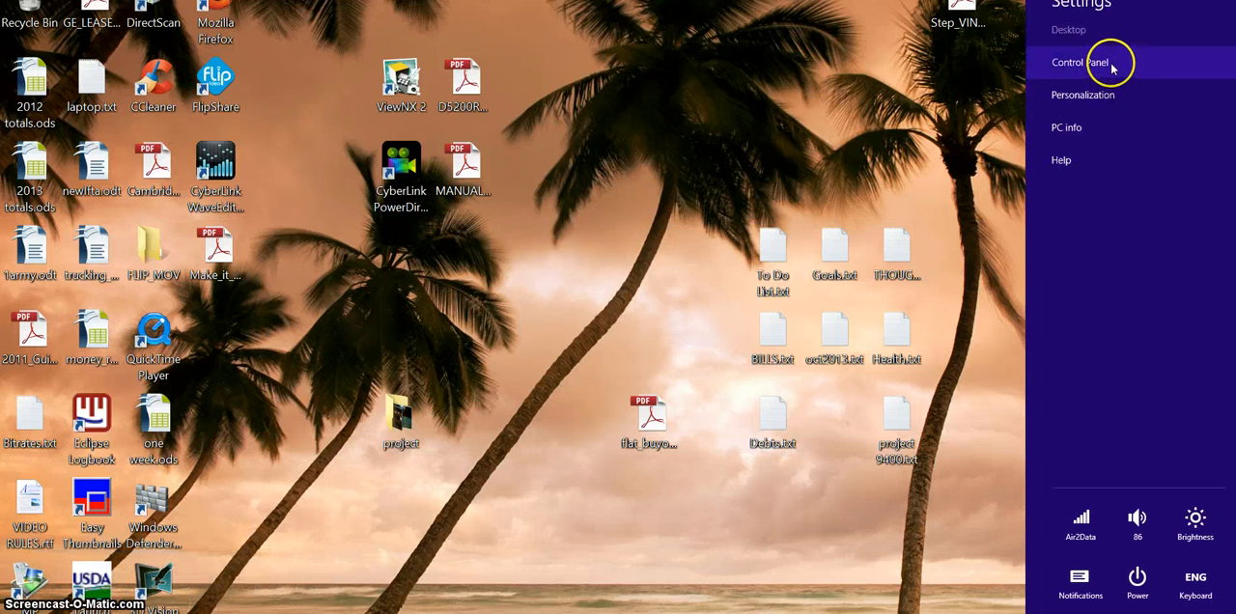
{"action": "mouse_move", "coordinate": [1111, 66]}
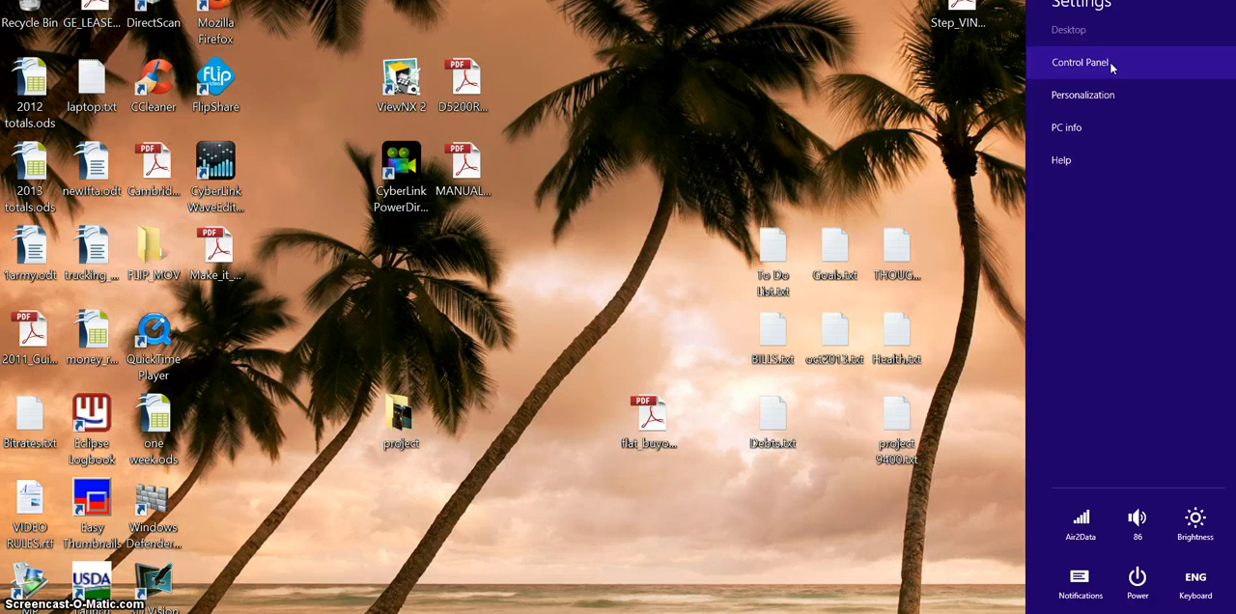
Launch Control Panel from the Windows 8.1 Settings charm pane
{"action": "left_click", "coordinate": [1079, 62]}
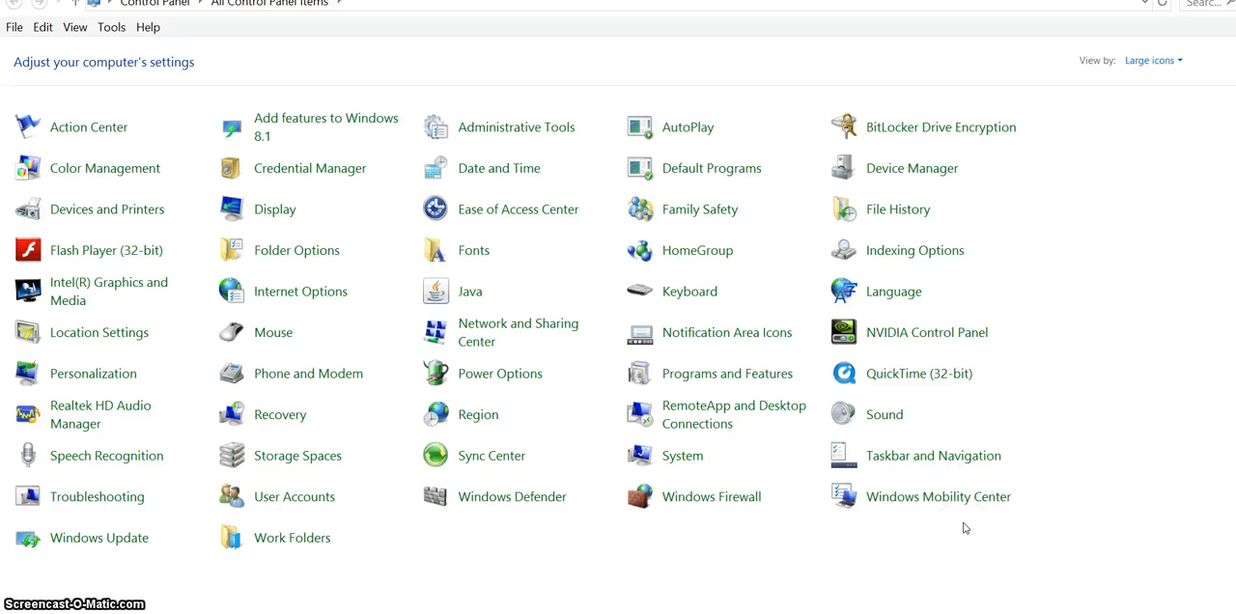
{"action": "mouse_move", "coordinate": [893, 111]}
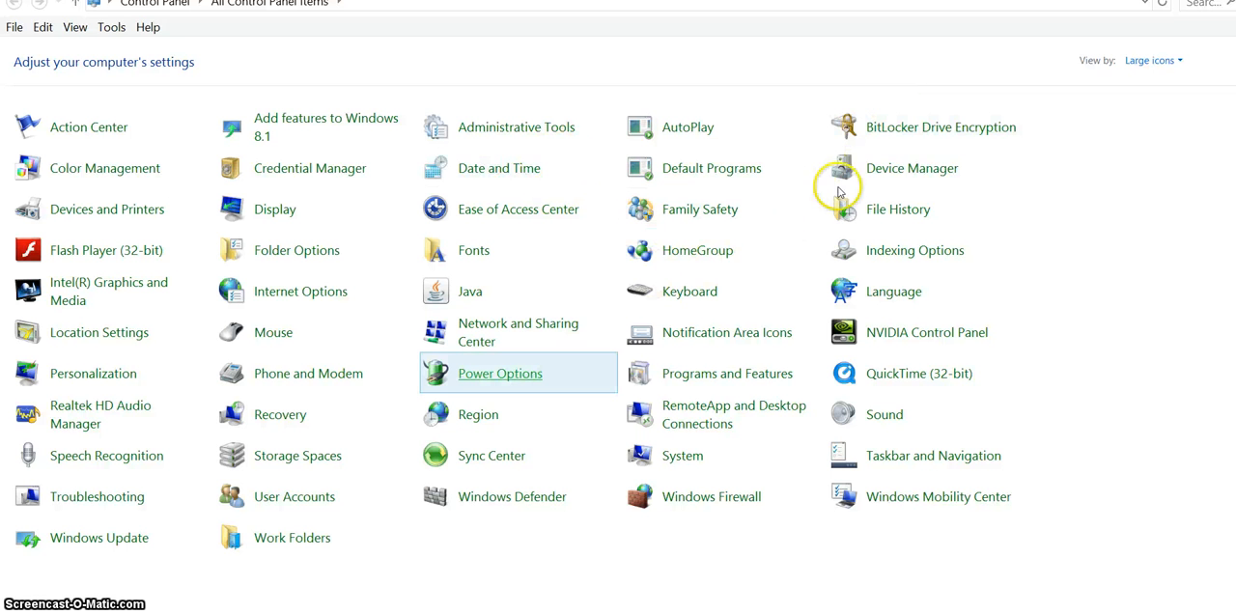
{"action": "mouse_move", "coordinate": [851, 553]}
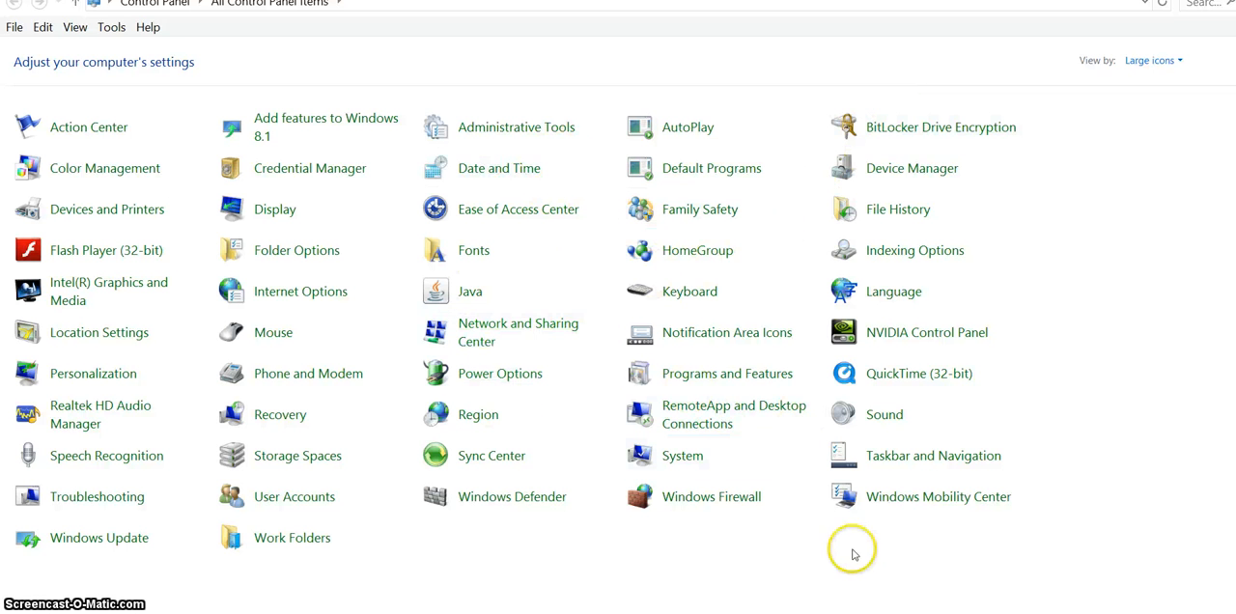
{"action": "mouse_move", "coordinate": [883, 414]}
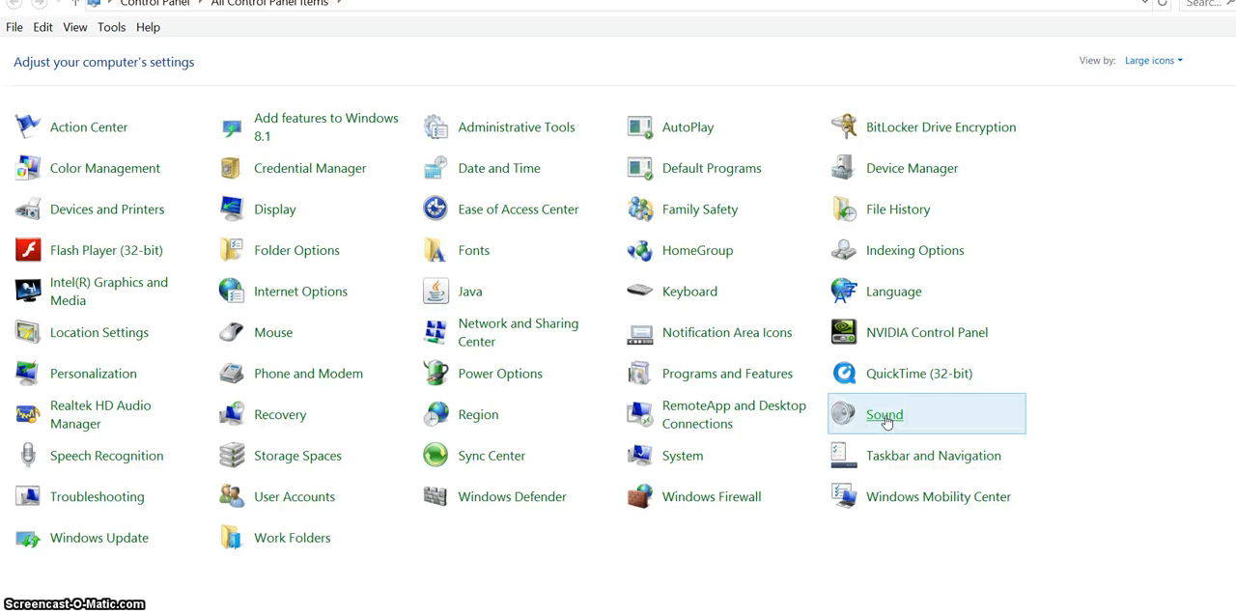
Open Sound from All Control Panel Items to list the playback devices
{"action": "left_click", "coordinate": [883, 414]}
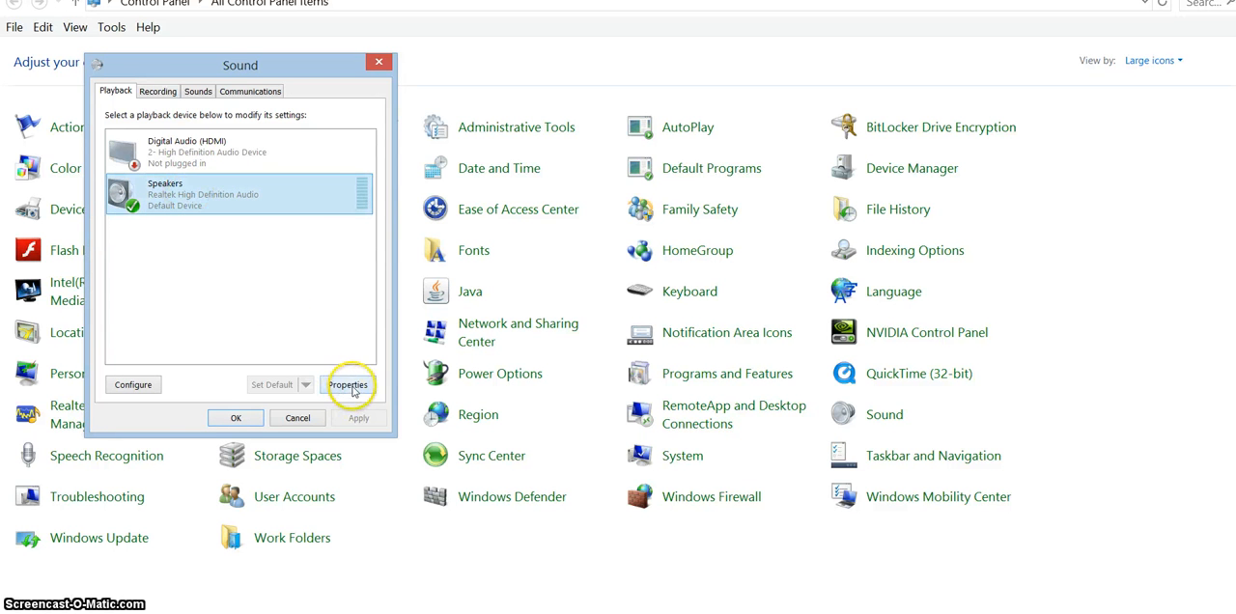
Open the Speakers device properties on the Enhancements tab
{"action": "left_click", "coordinate": [347, 384]}
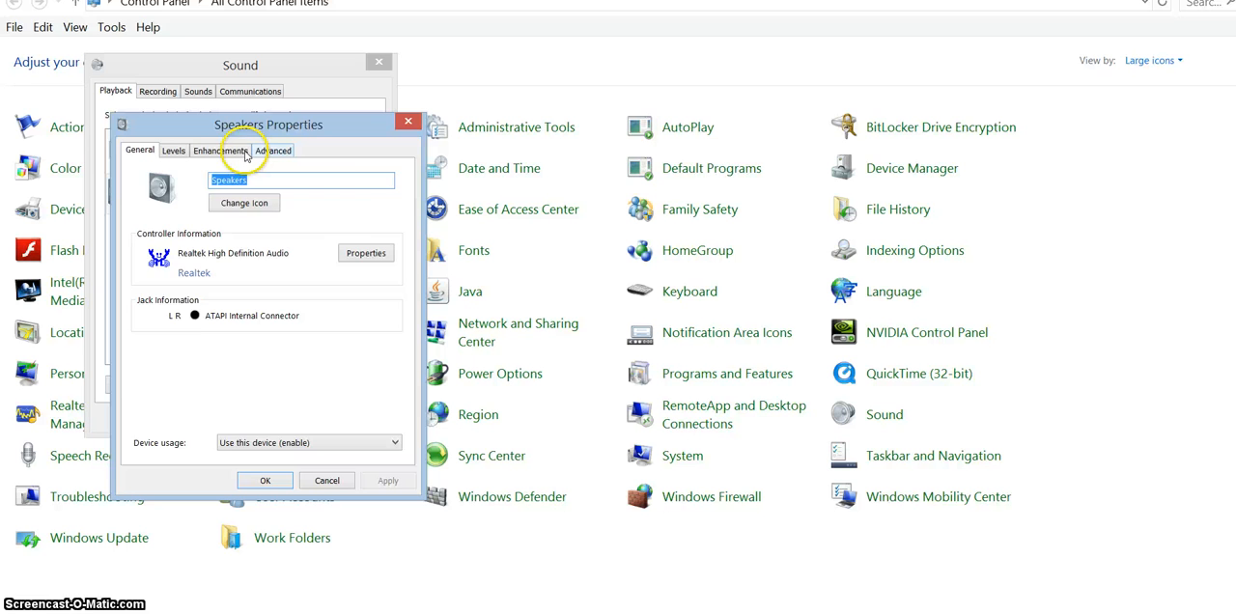
{"action": "left_click", "coordinate": [220, 151]}
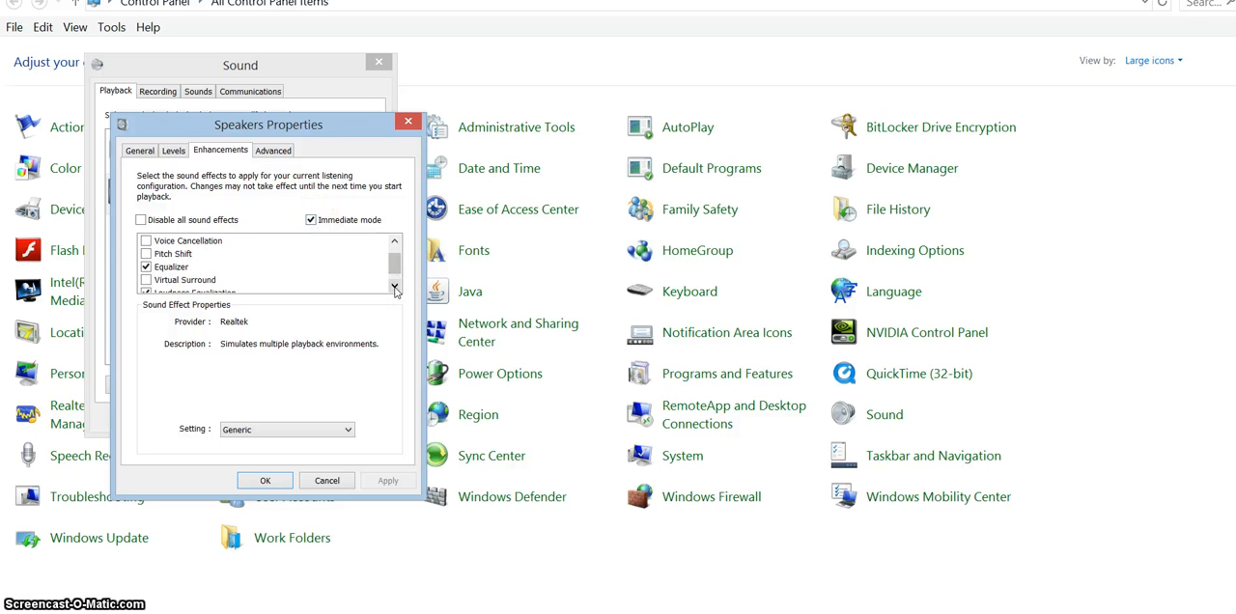
Check Loudness Equalization, then select Equalizer to show its effect settings
{"action": "left_click", "coordinate": [395, 289]}
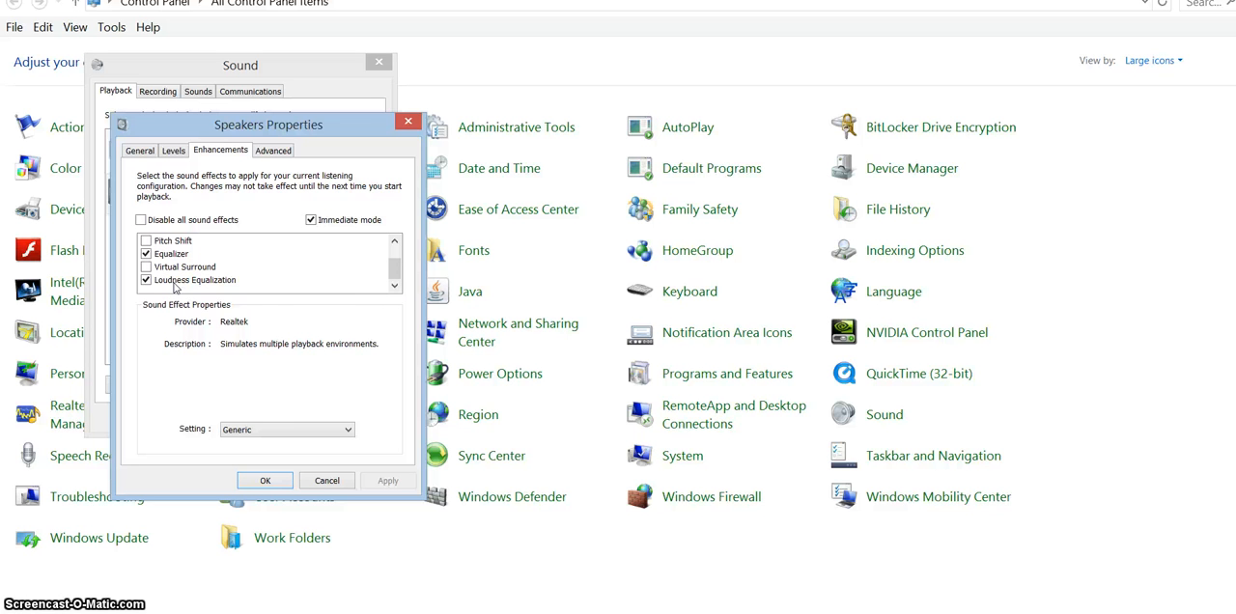
{"action": "left_click", "coordinate": [147, 267]}
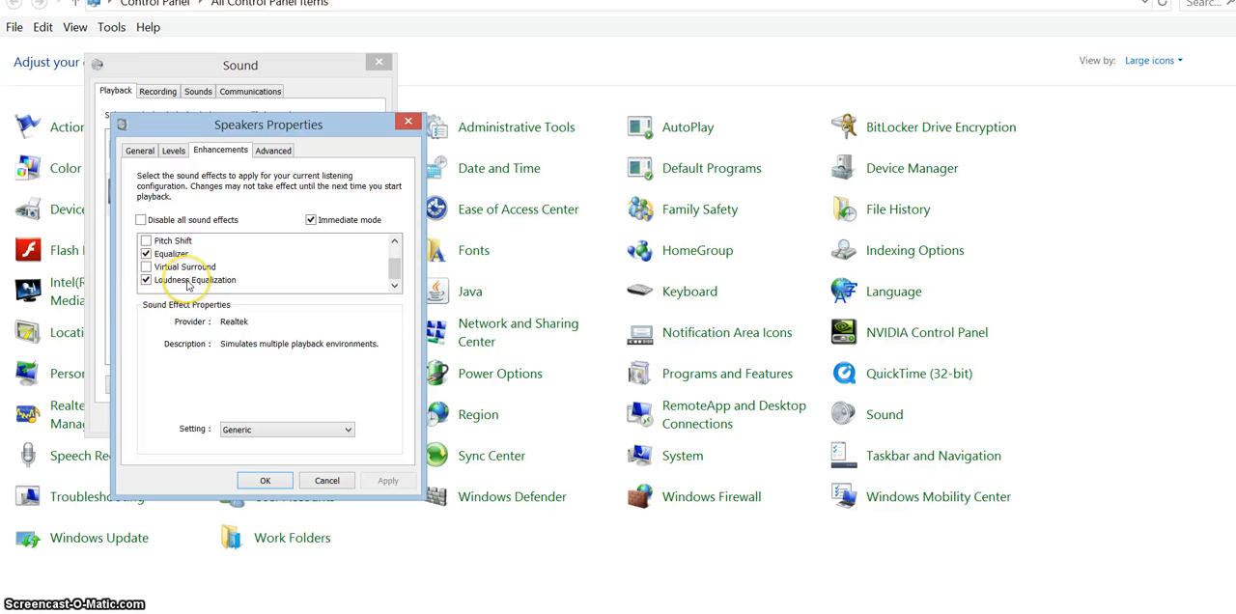
{"action": "mouse_move", "coordinate": [309, 325]}
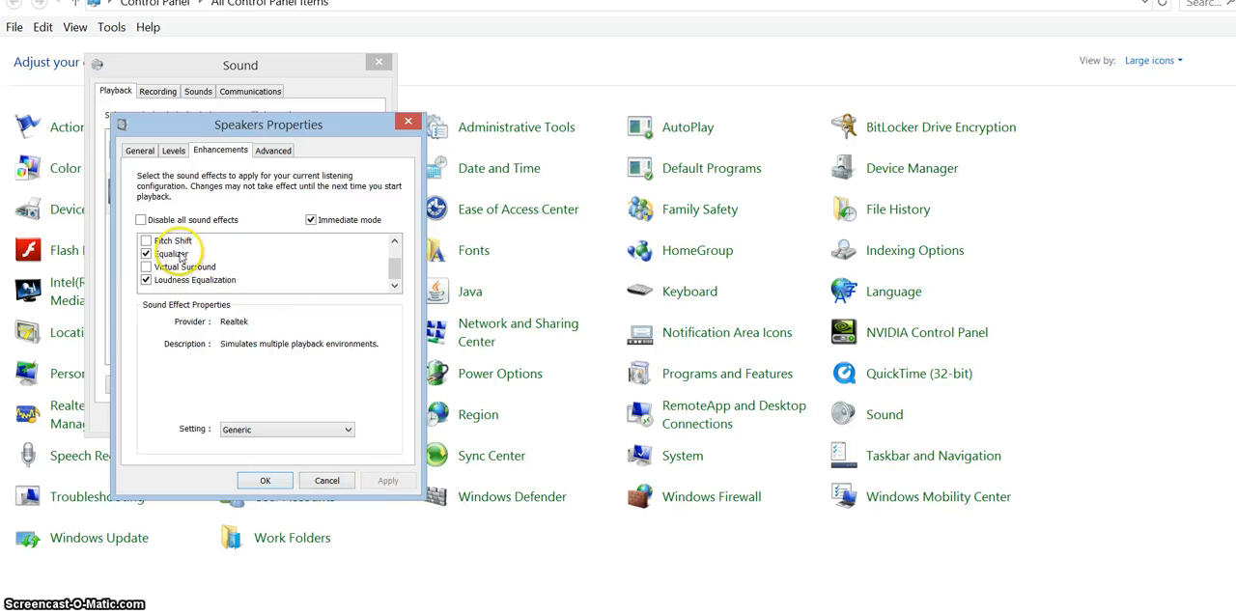
{"action": "left_click", "coordinate": [393, 241]}
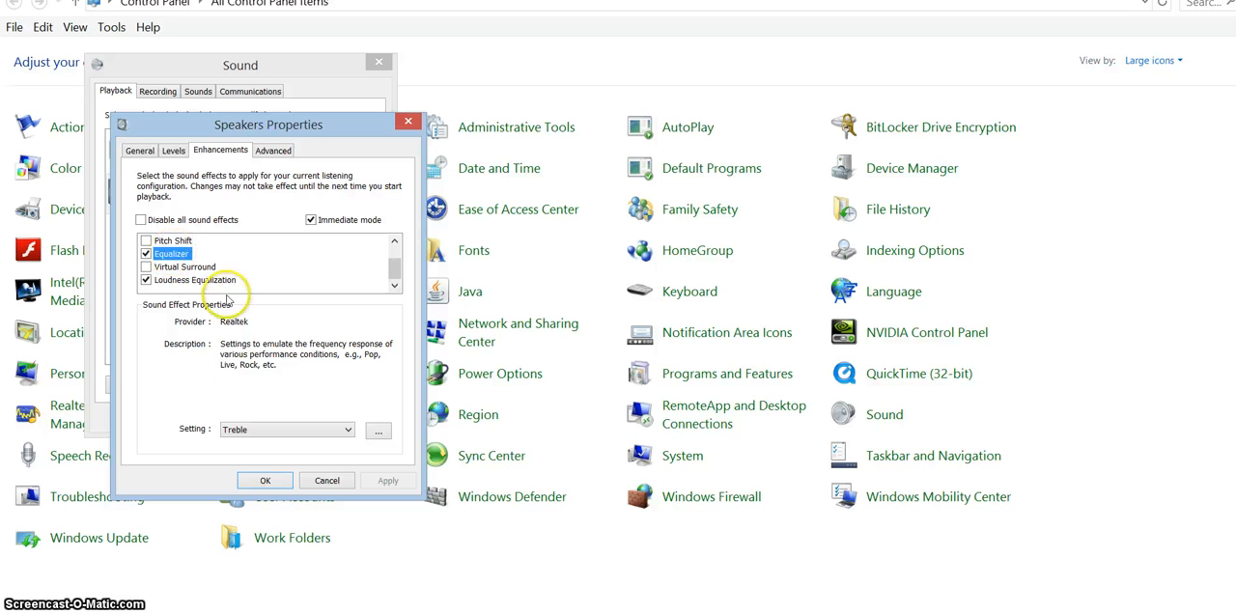
{"action": "mouse_move", "coordinate": [354, 429]}
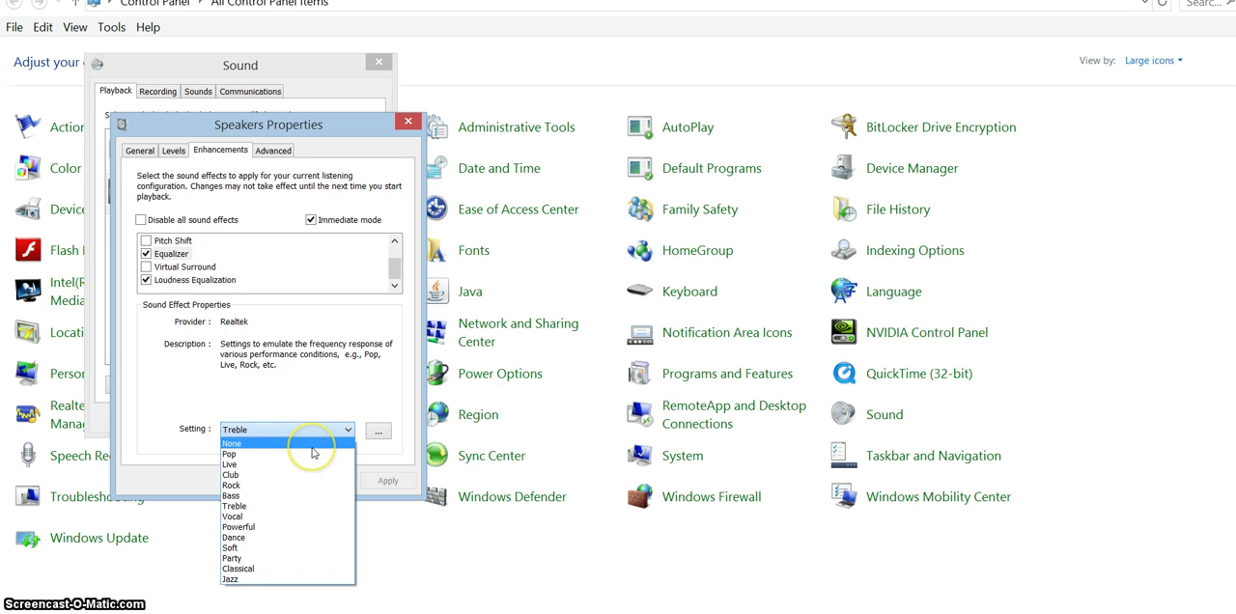
{"action": "mouse_move", "coordinate": [310, 516]}
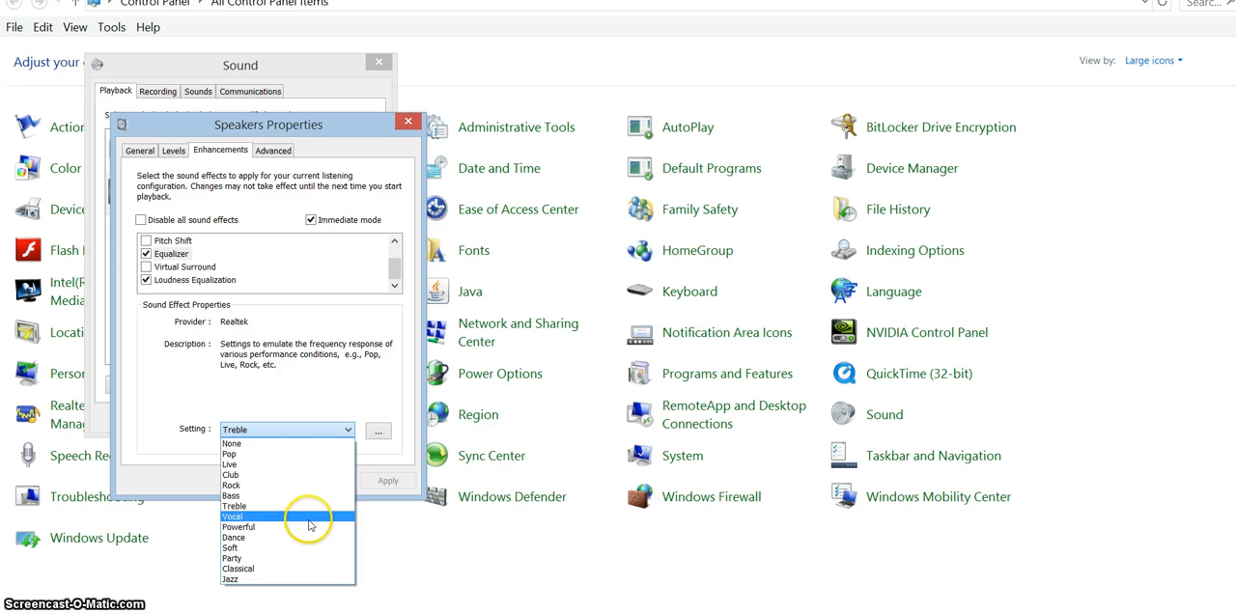
Try the Vocal and Treble presets in the Equalizer Setting dropdown
{"action": "left_click", "coordinate": [235, 516]}
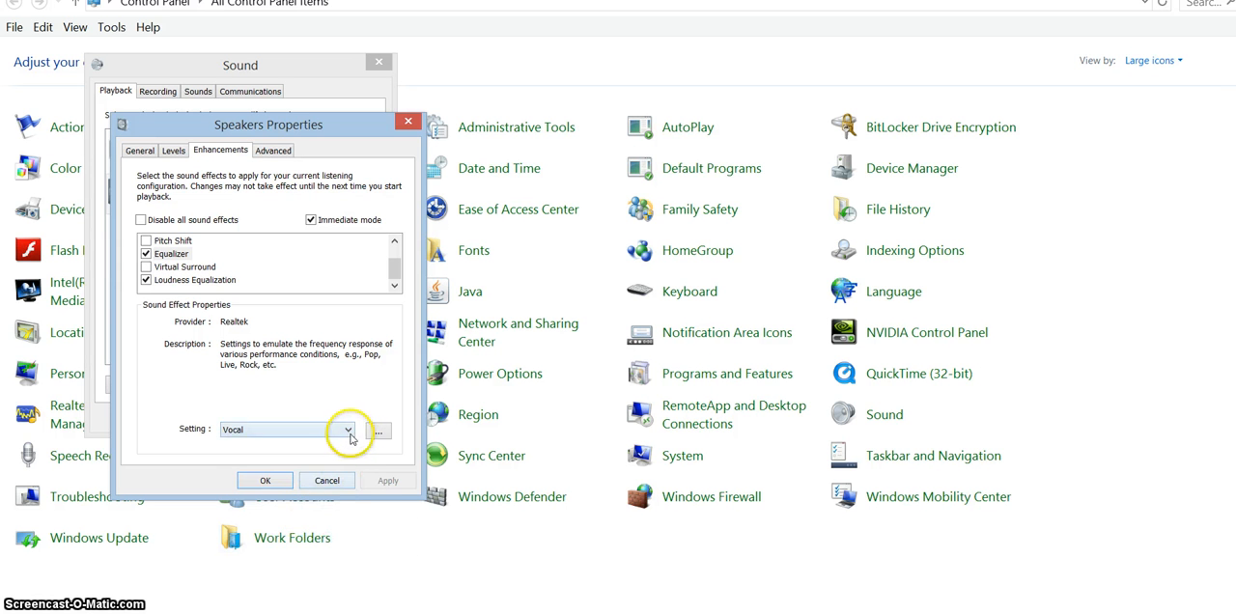
{"action": "left_click", "coordinate": [348, 428]}
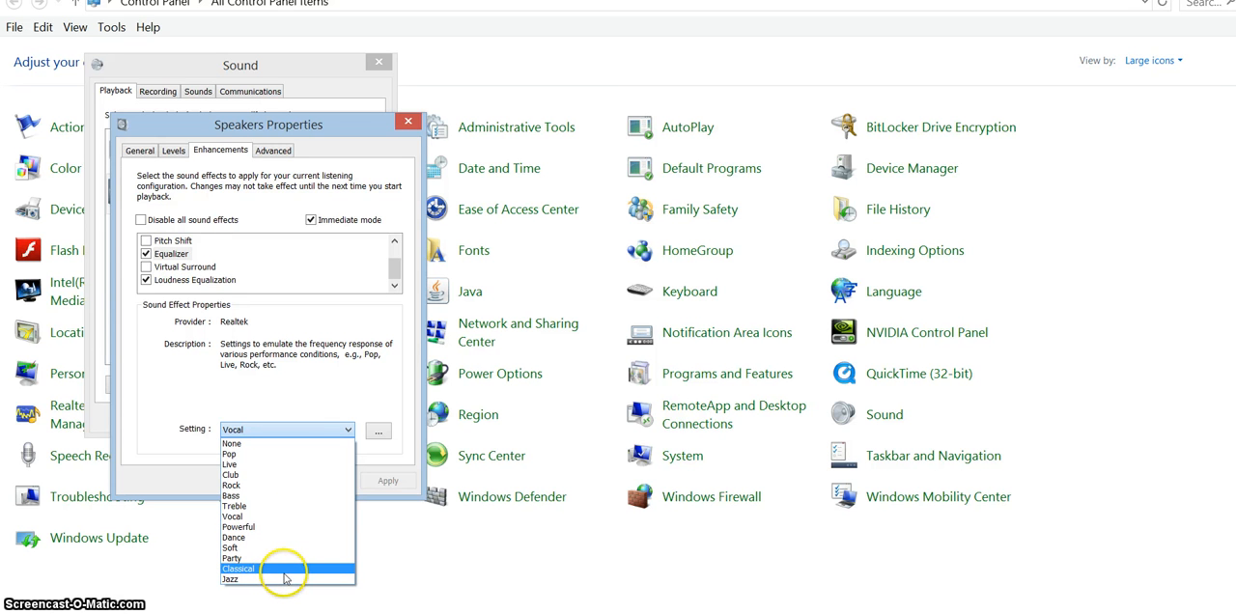
{"action": "mouse_move", "coordinate": [286, 571]}
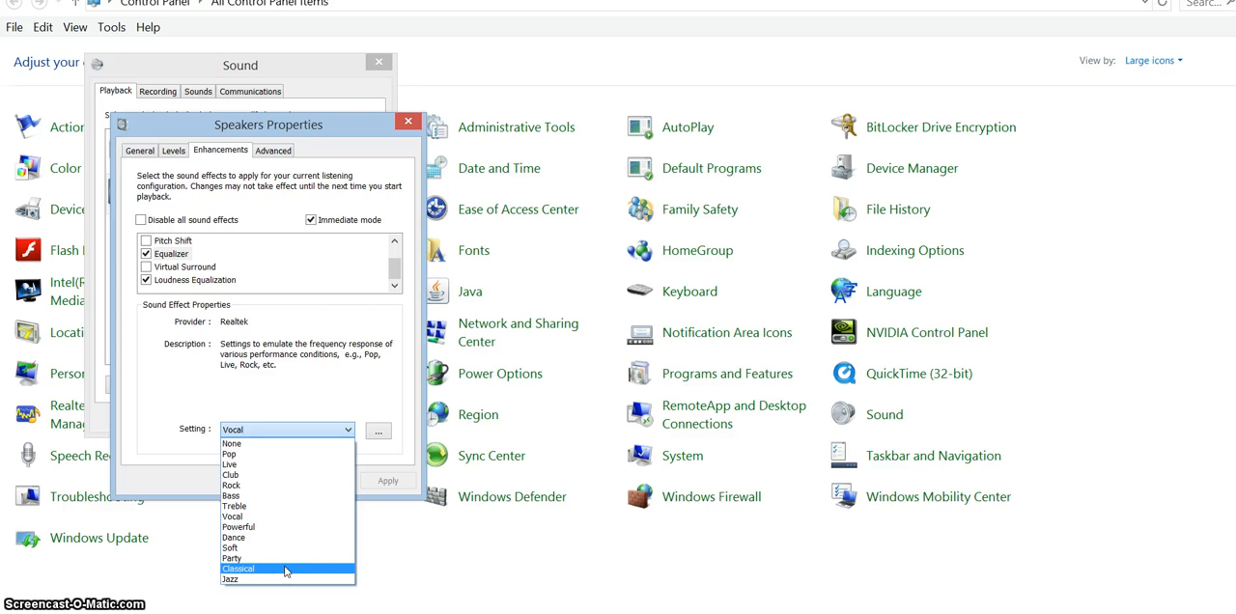
{"action": "mouse_move", "coordinate": [287, 506]}
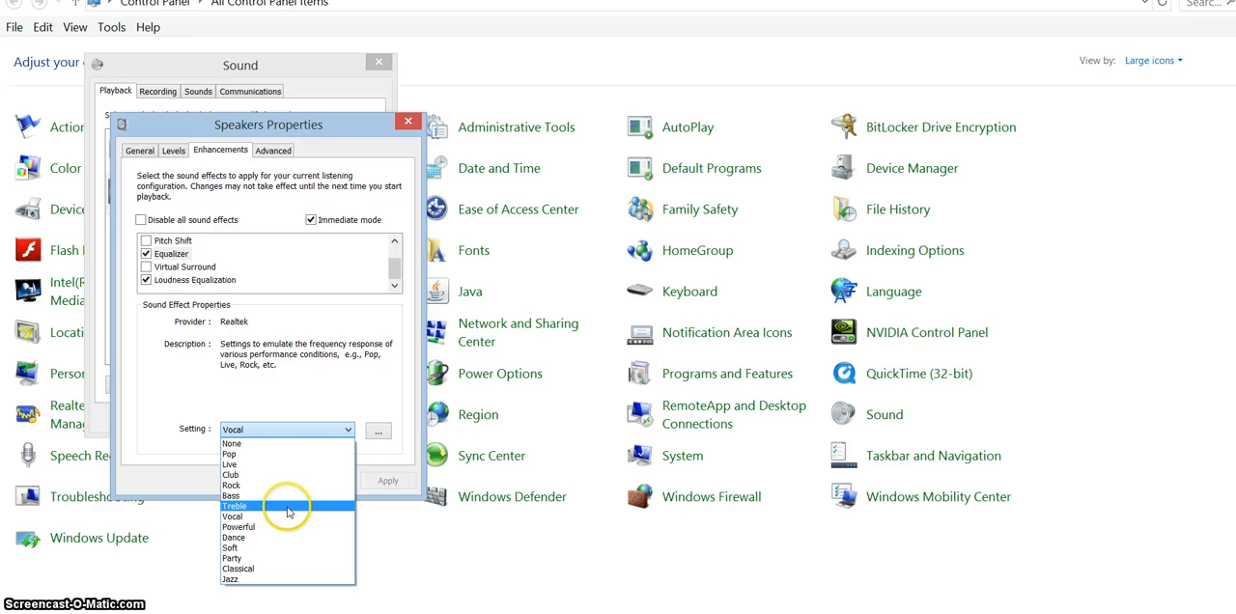
{"action": "left_click", "coordinate": [232, 443]}
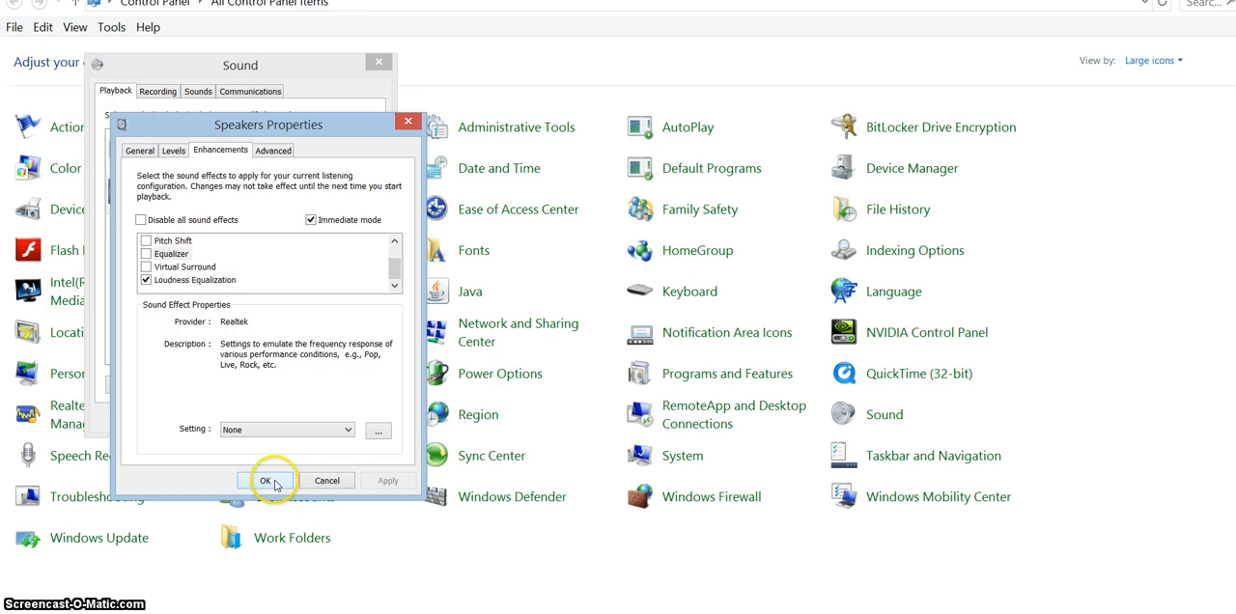
Confirm the enhancement changes with OK, closing Speakers Properties and Sound
{"action": "left_click", "coordinate": [265, 480]}
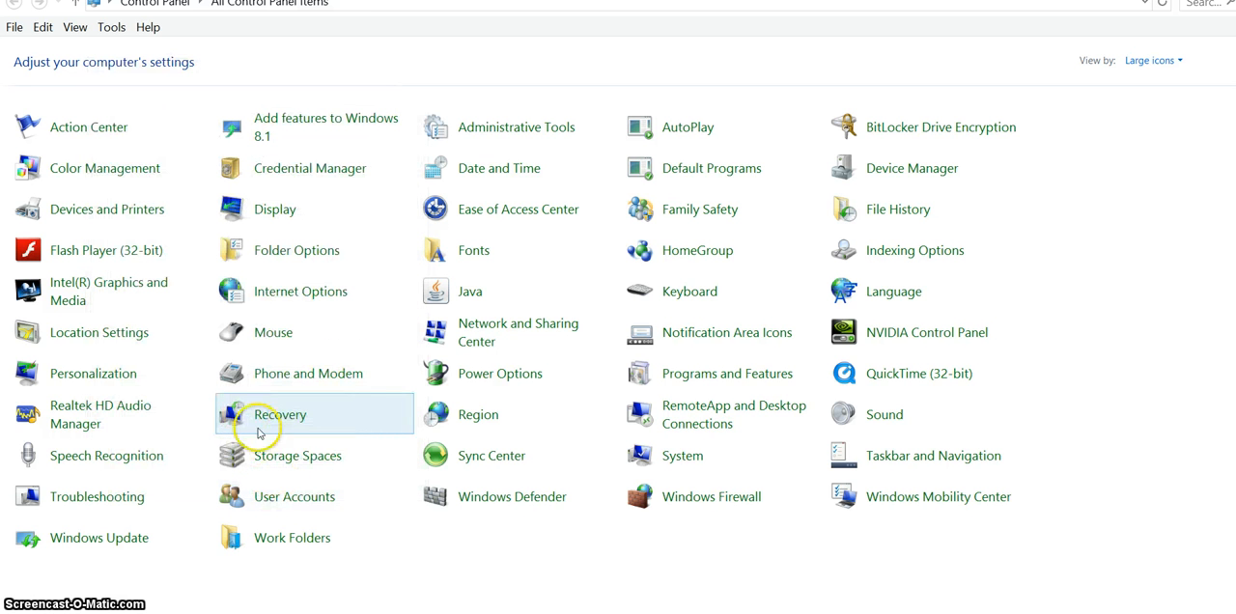
{"action": "mouse_move", "coordinate": [681, 566]}
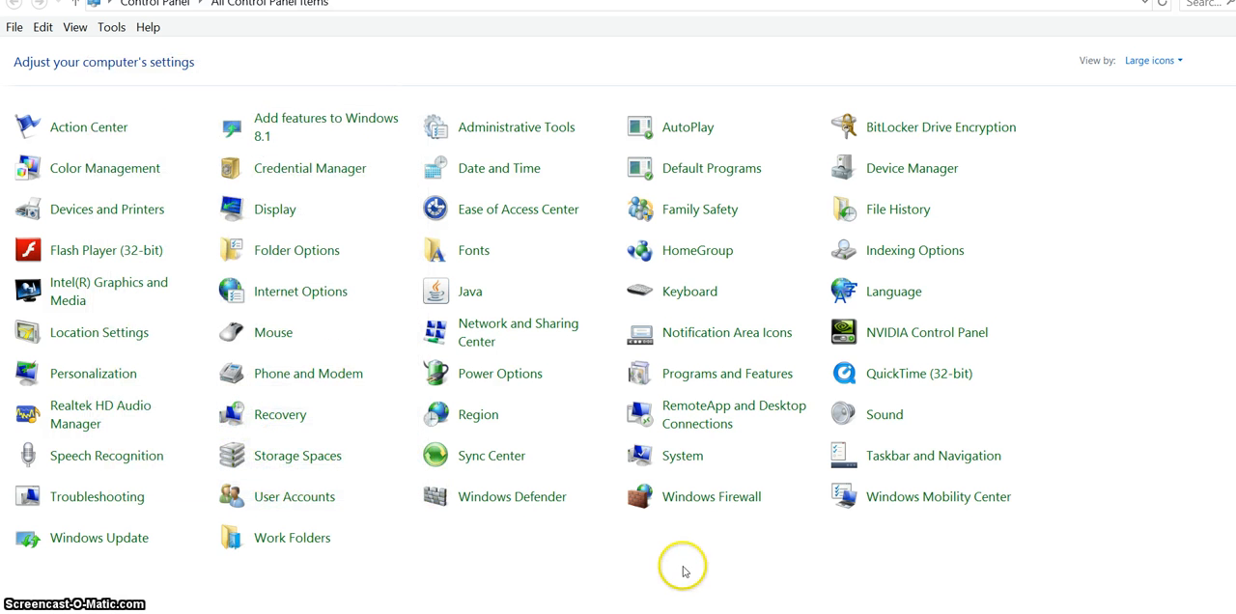
{"action": "mouse_move", "coordinate": [683, 571]}
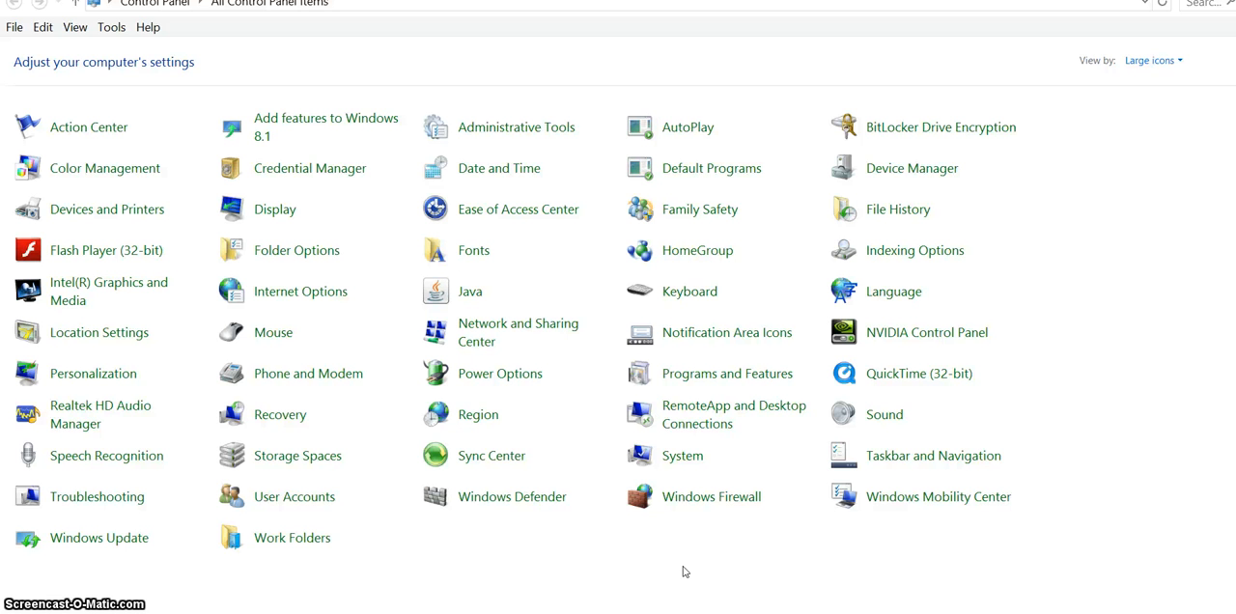
{"action": "mouse_move", "coordinate": [582, 558]}
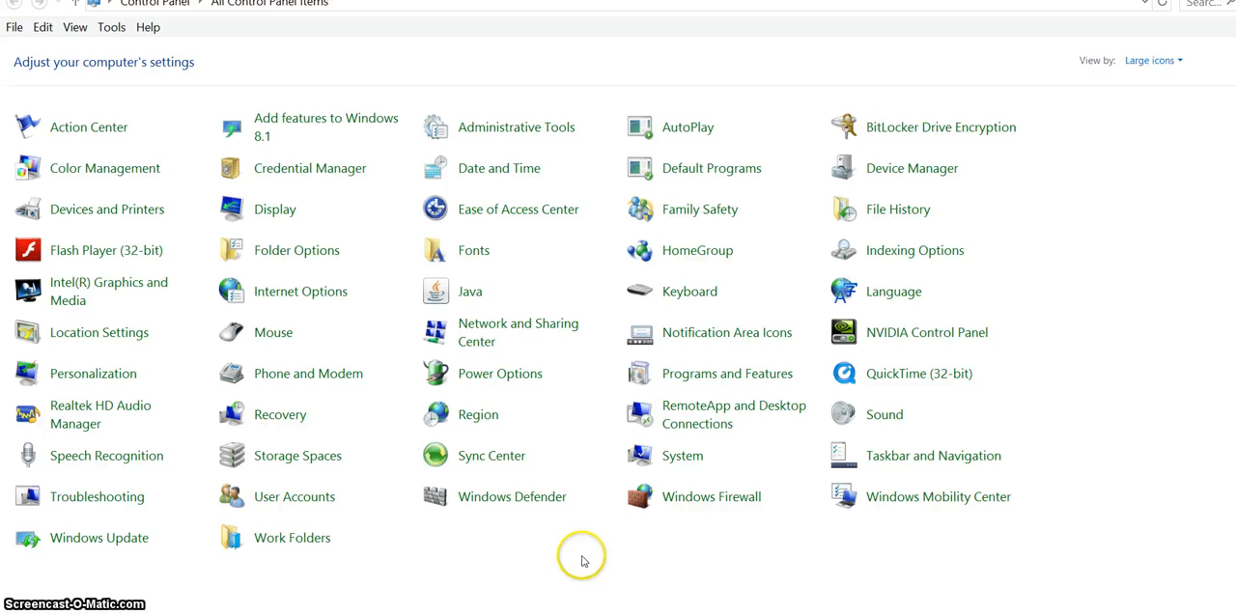
{"action": "mouse_move", "coordinate": [582, 558]}
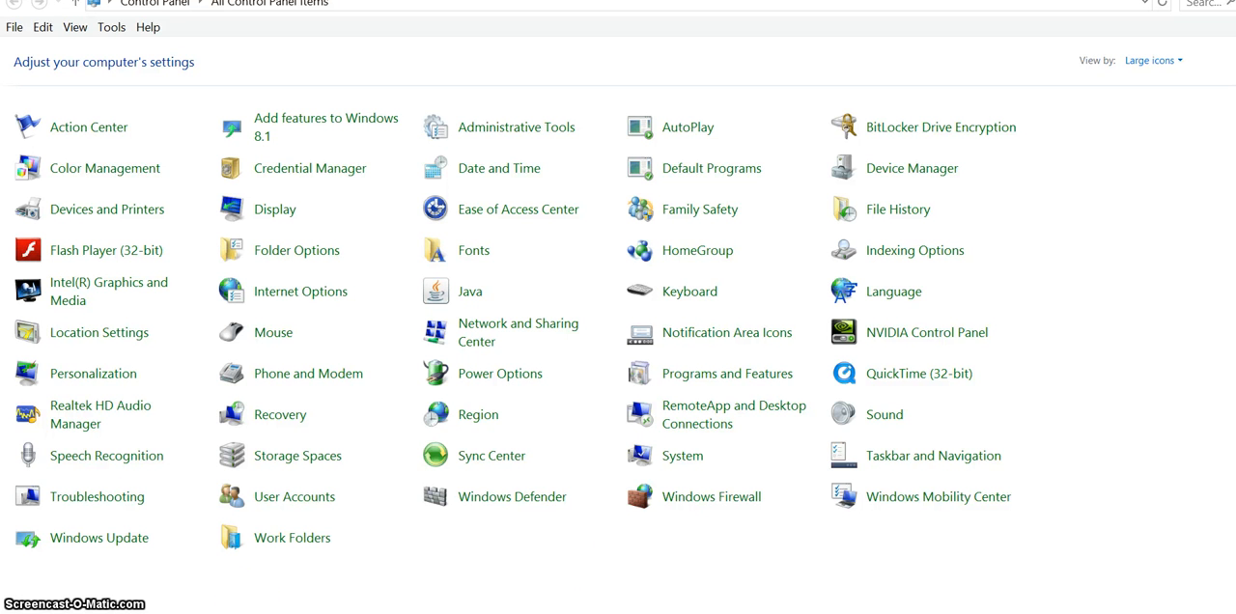